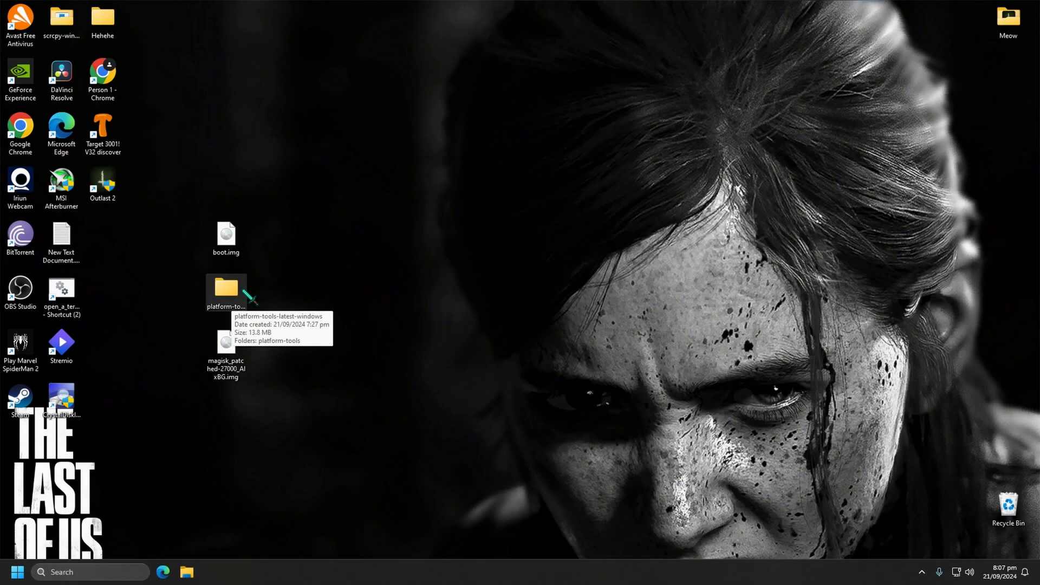
pyautogui.moveTo(296, 266)
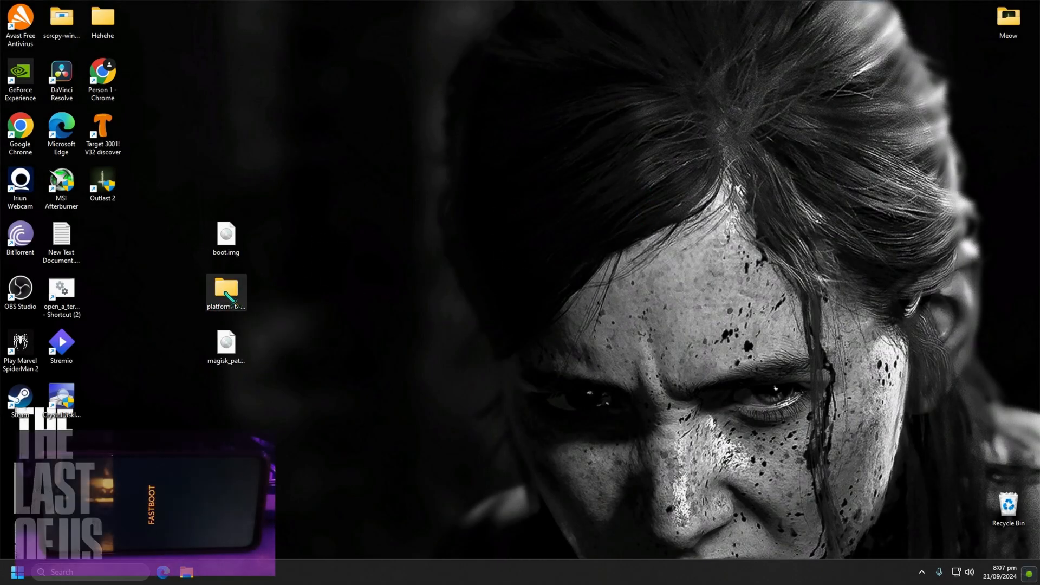
# Step: Start a PowerShell window inside the extracted inner platform-tools folder
pyautogui.doubleClick(226, 288)
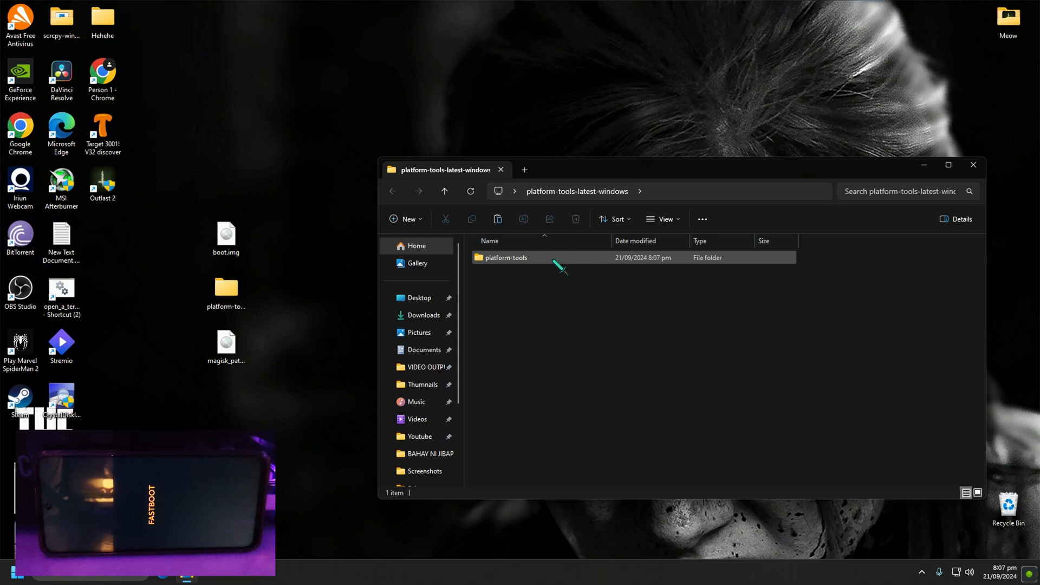
pyautogui.doubleClick(507, 258)
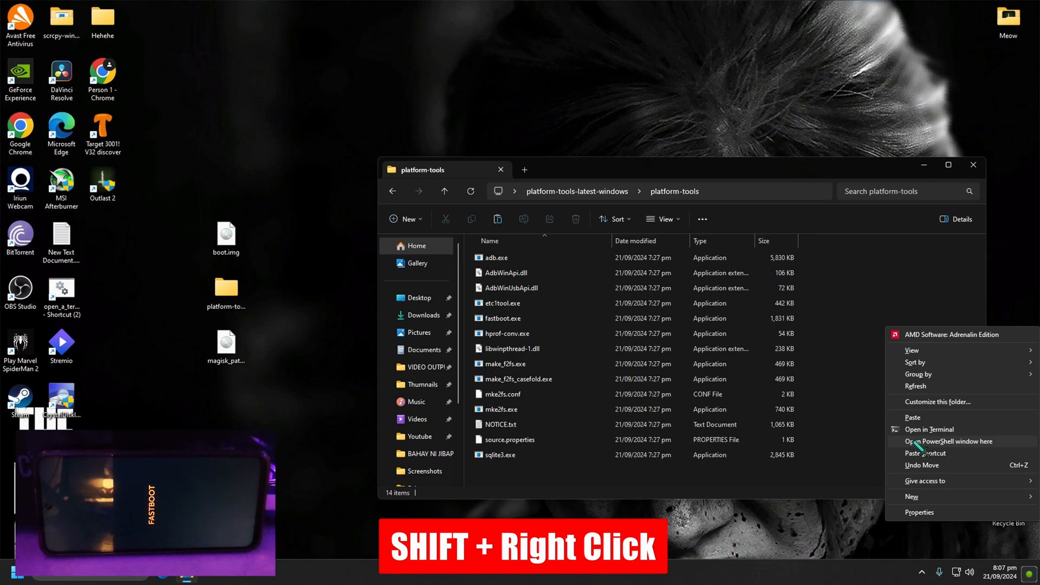
pyautogui.click(951, 441)
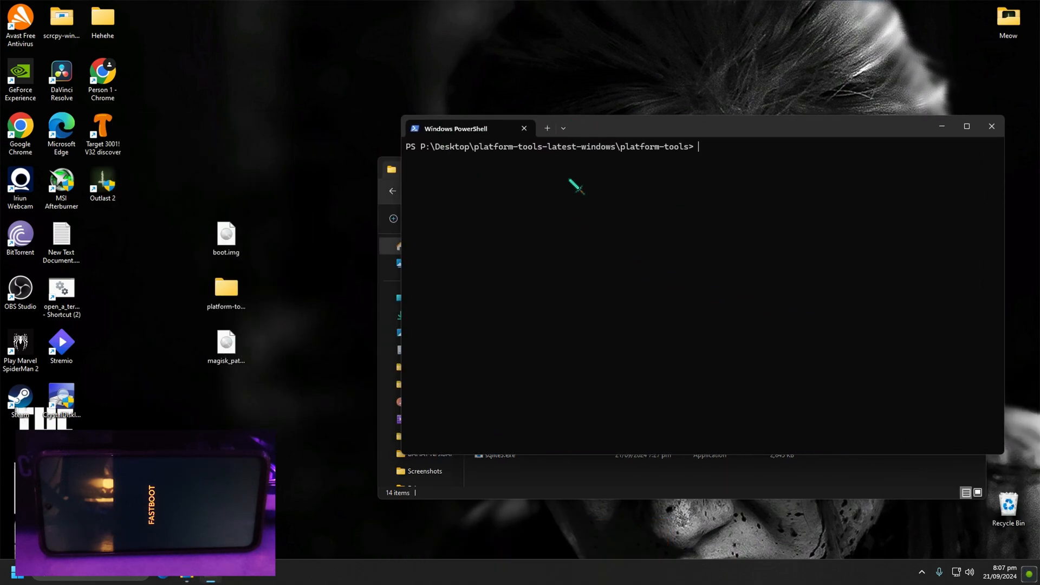
# Step: Run .\fastboot.exe devices so the phone is listed as a connected fastboot device
pyautogui.write('fast')
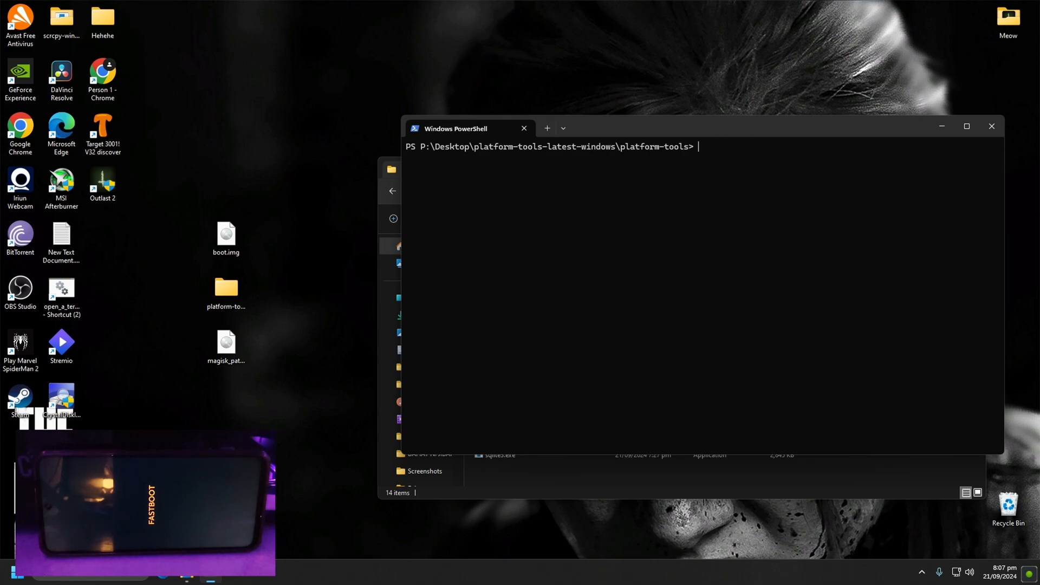
pyautogui.write('.\\fastboot.exe')
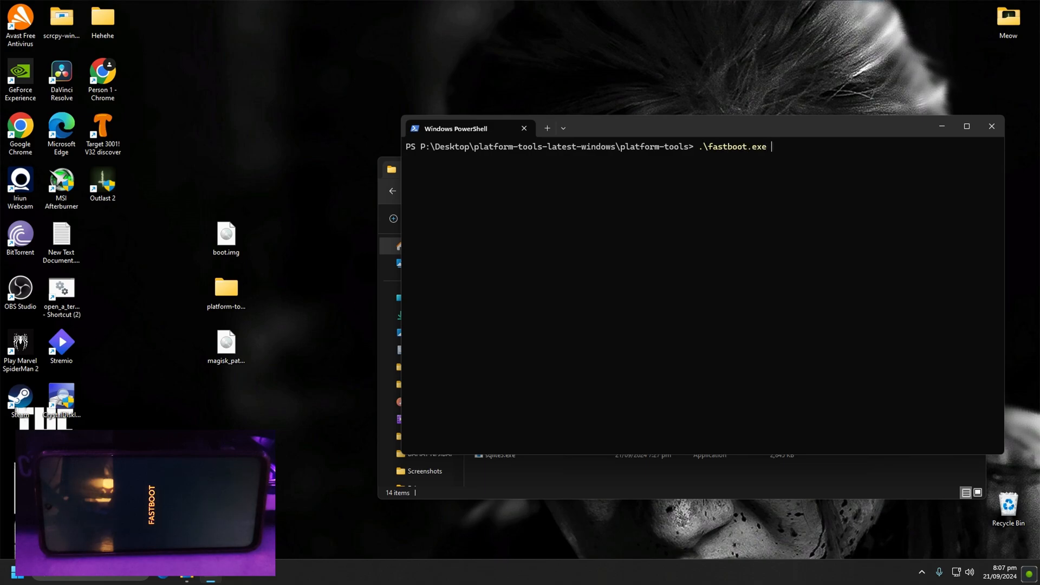
pyautogui.press('Return')
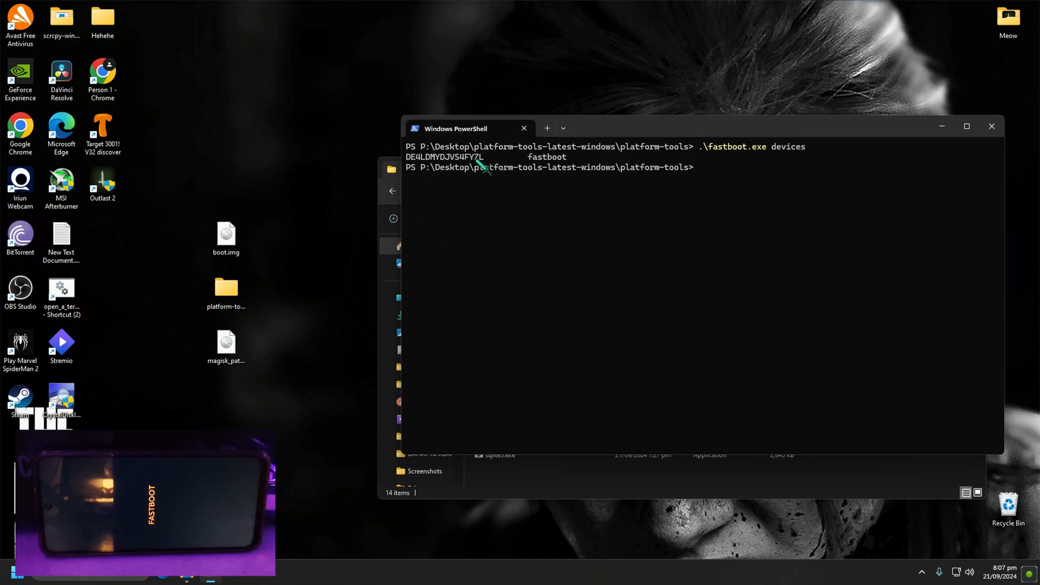
pyautogui.moveTo(711, 193)
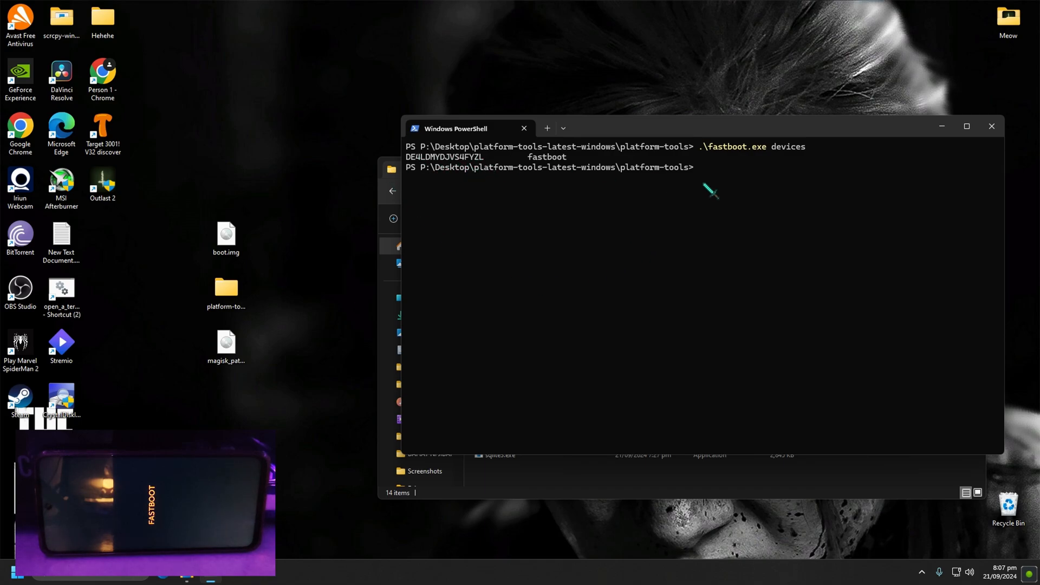
pyautogui.moveTo(720, 191)
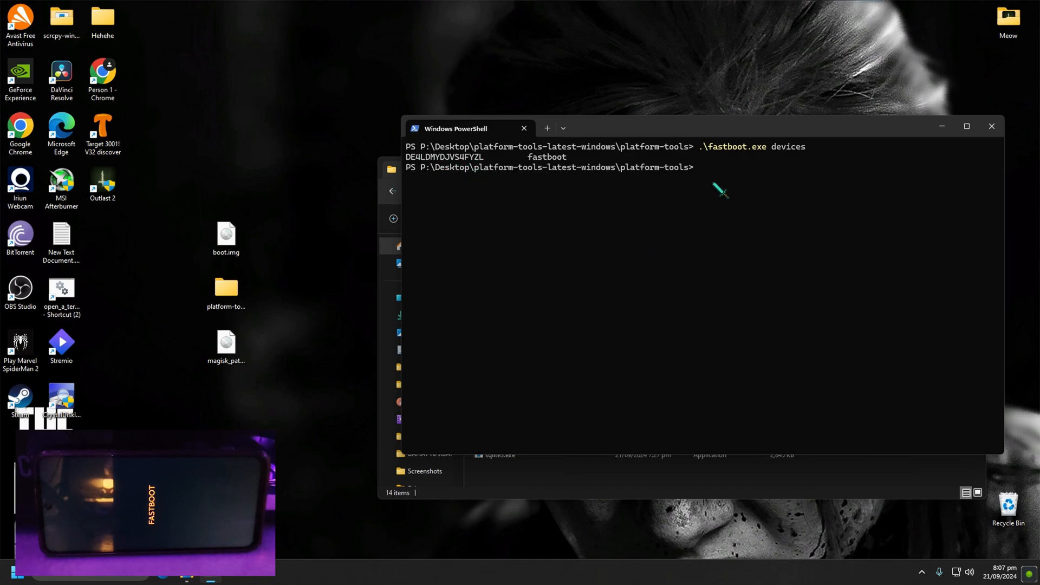
# Step: Run .\fastboot.exe flash boot with the Magisk-patched image, dismissing the mount error along the way
pyautogui.write('.\\fastboot.exe')
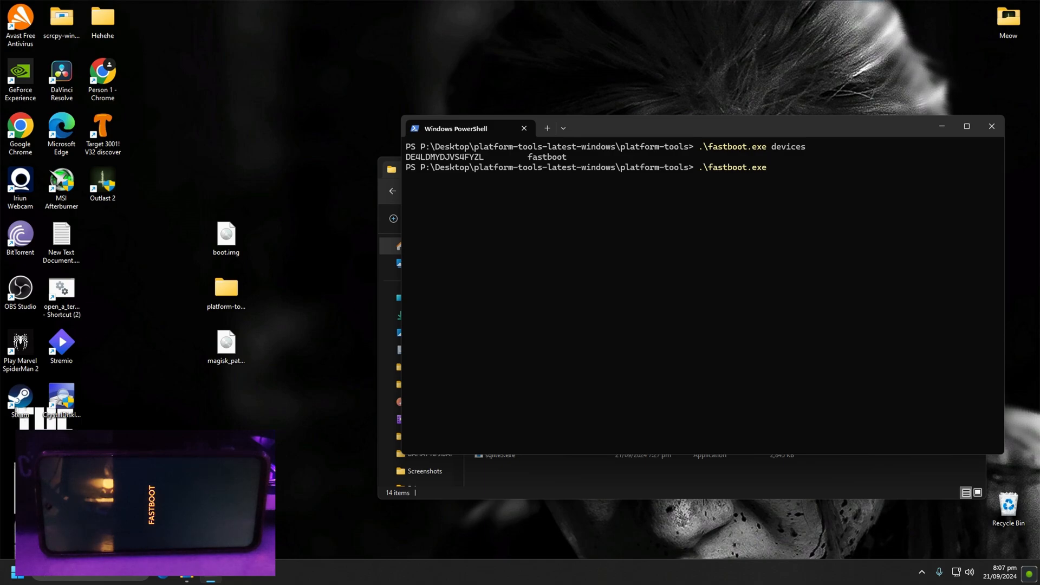
pyautogui.write('fl')
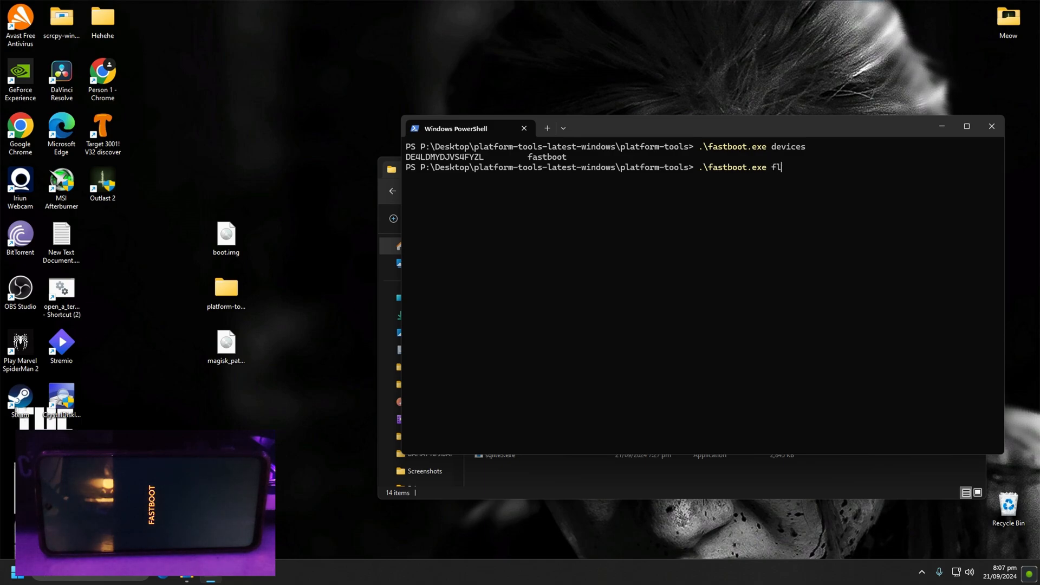
pyautogui.write('ash b')
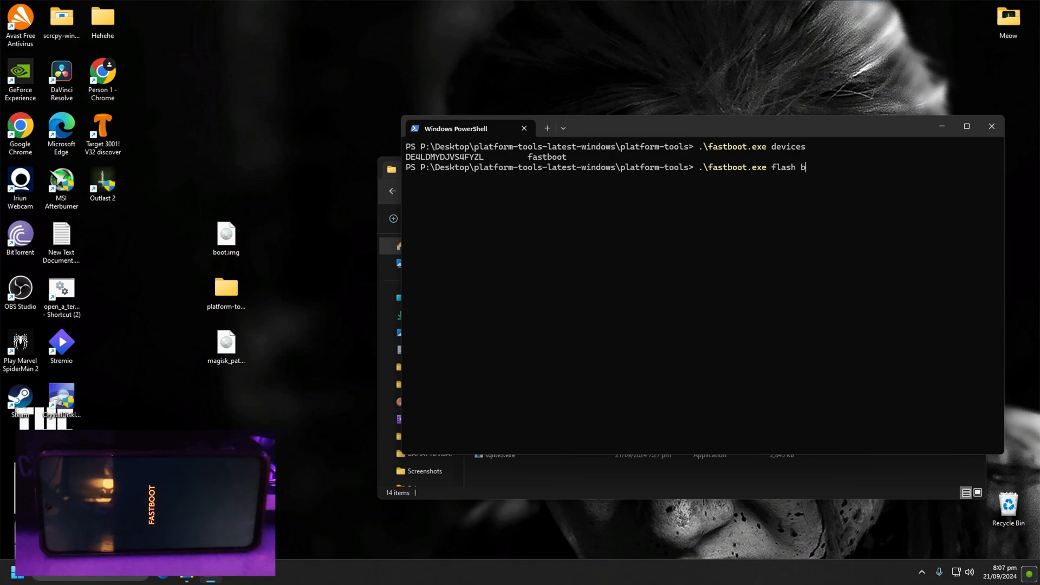
pyautogui.write('oot')
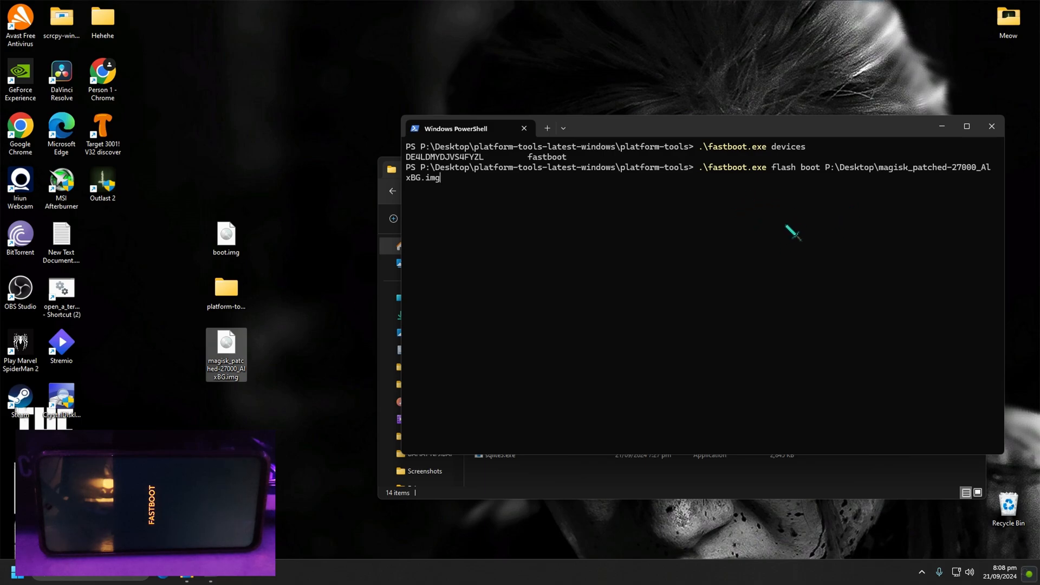
pyautogui.doubleClick(226, 353)
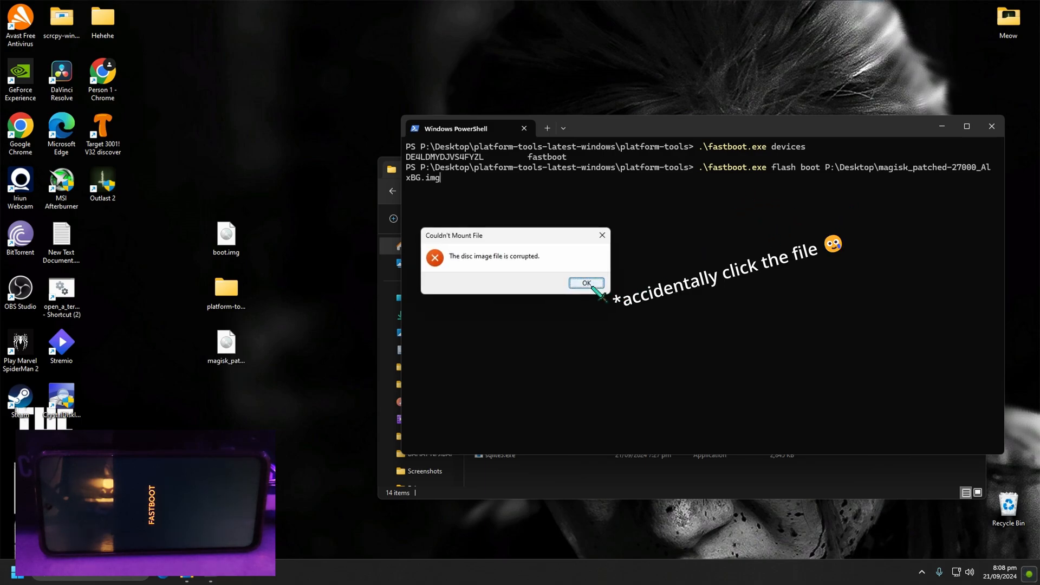
pyautogui.click(585, 283)
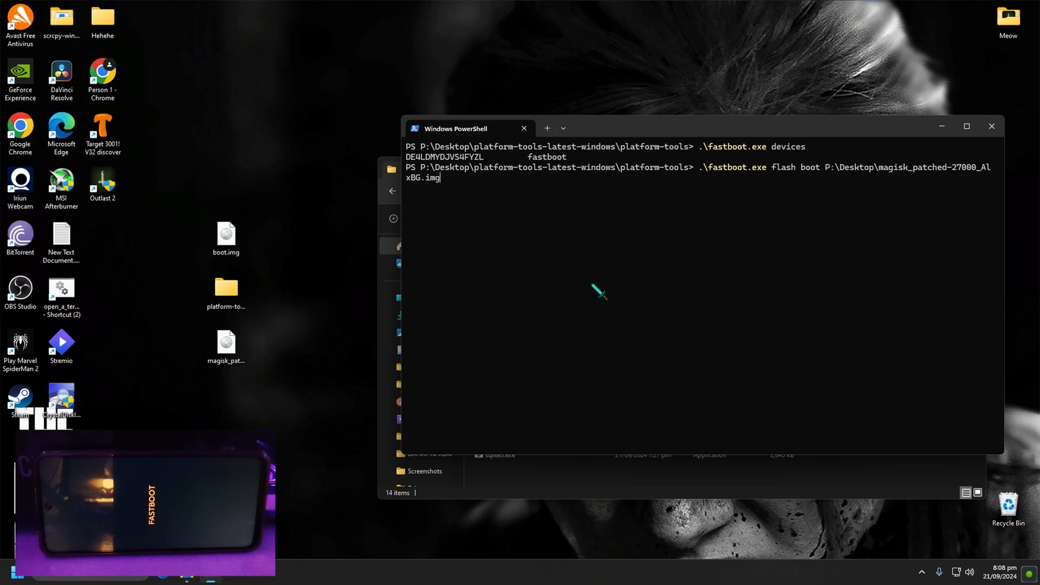
pyautogui.press('Return')
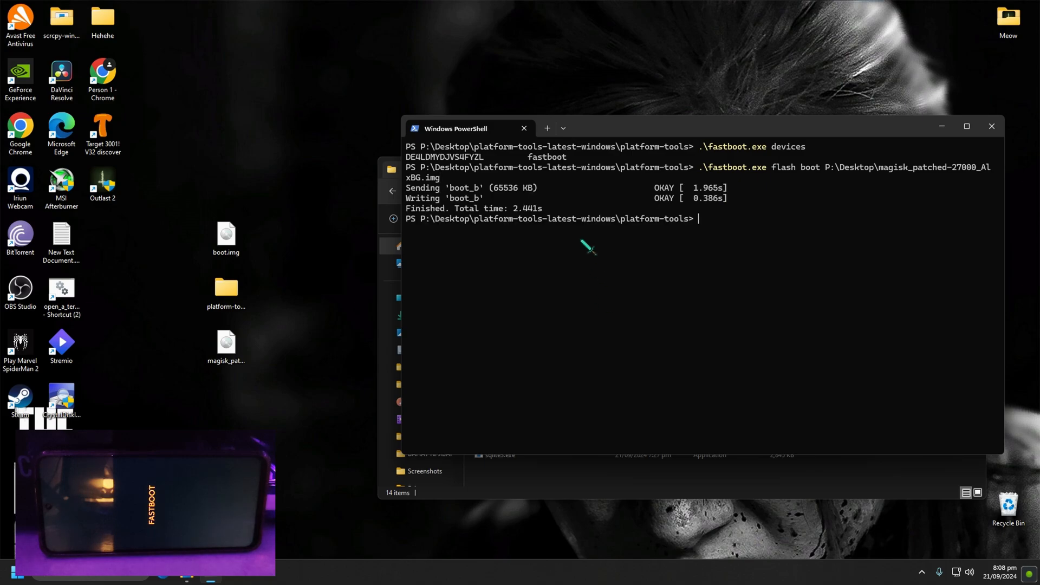
pyautogui.moveTo(574, 212)
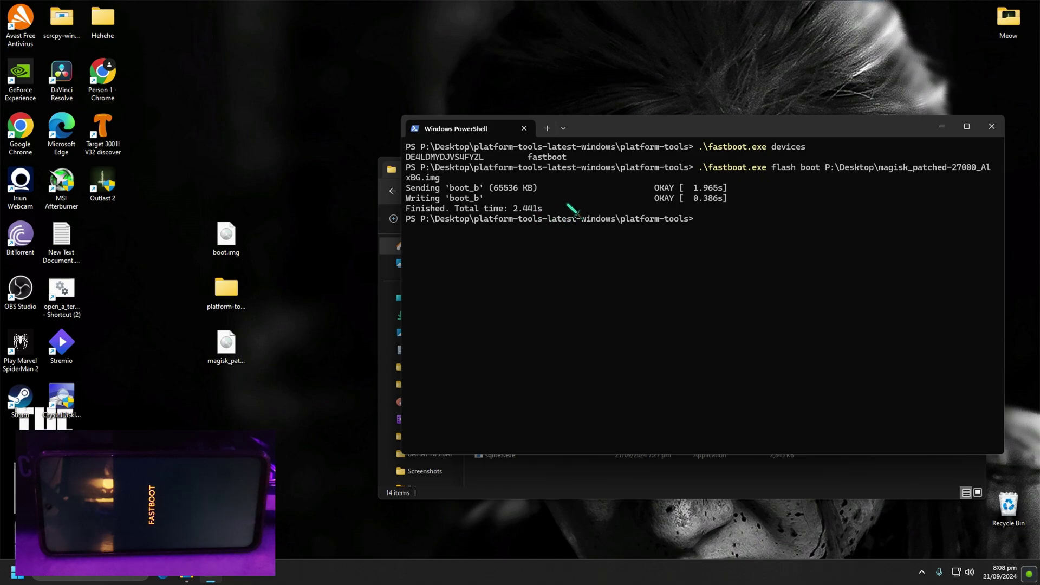
pyautogui.moveTo(597, 210)
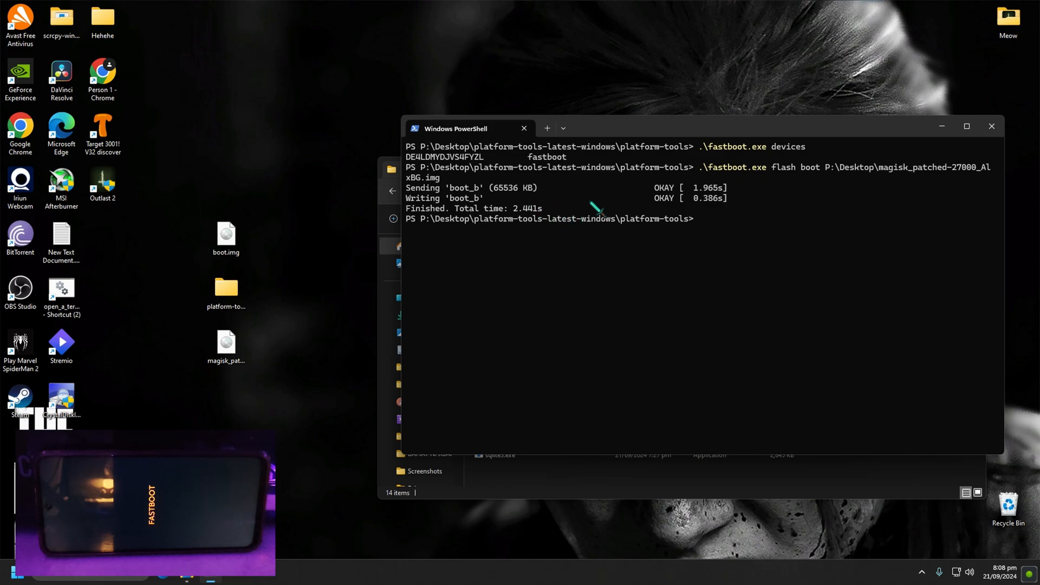
pyautogui.moveTo(584, 251)
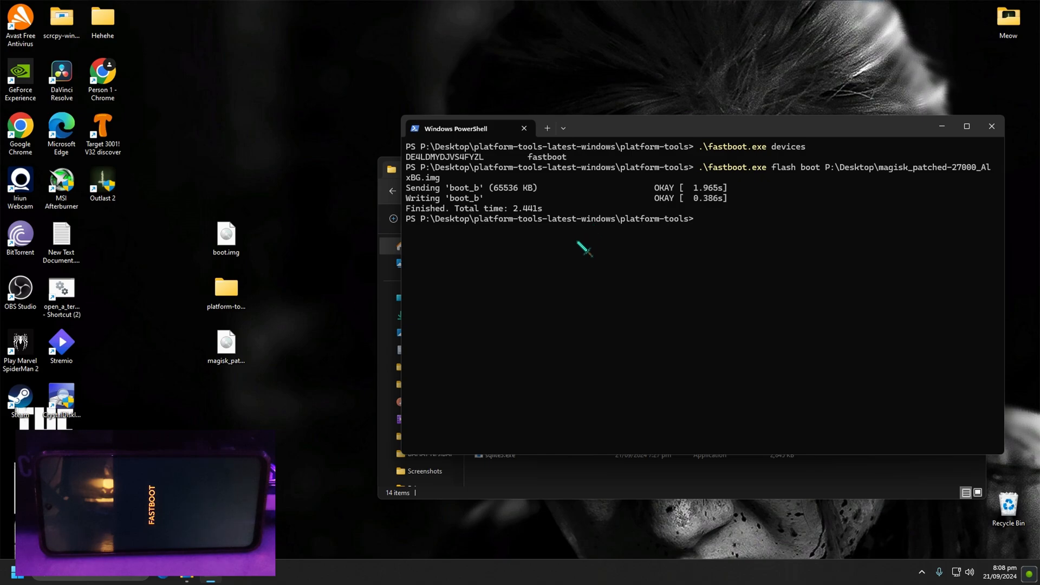
pyautogui.moveTo(581, 271)
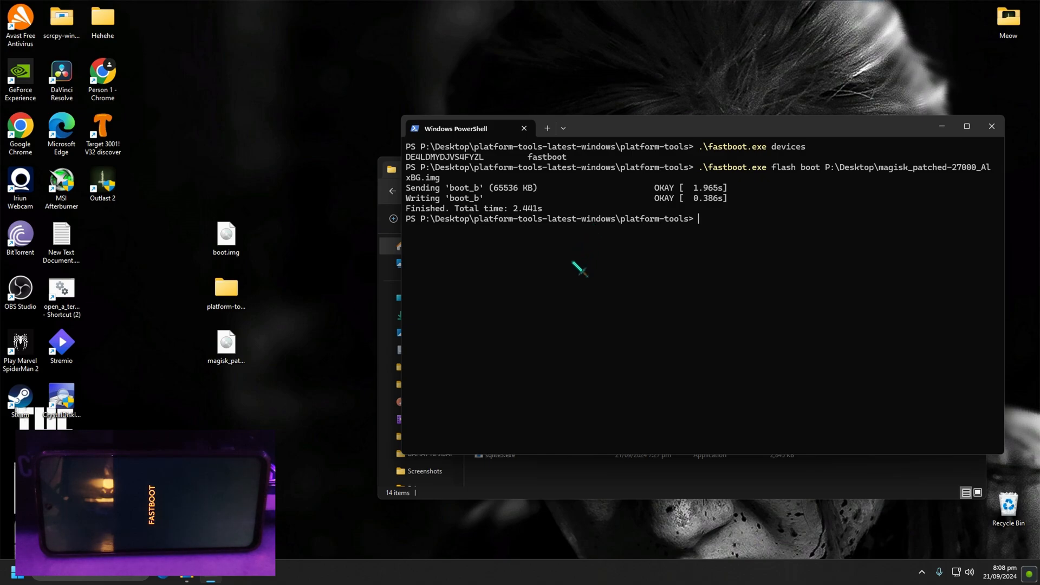
pyautogui.moveTo(563, 282)
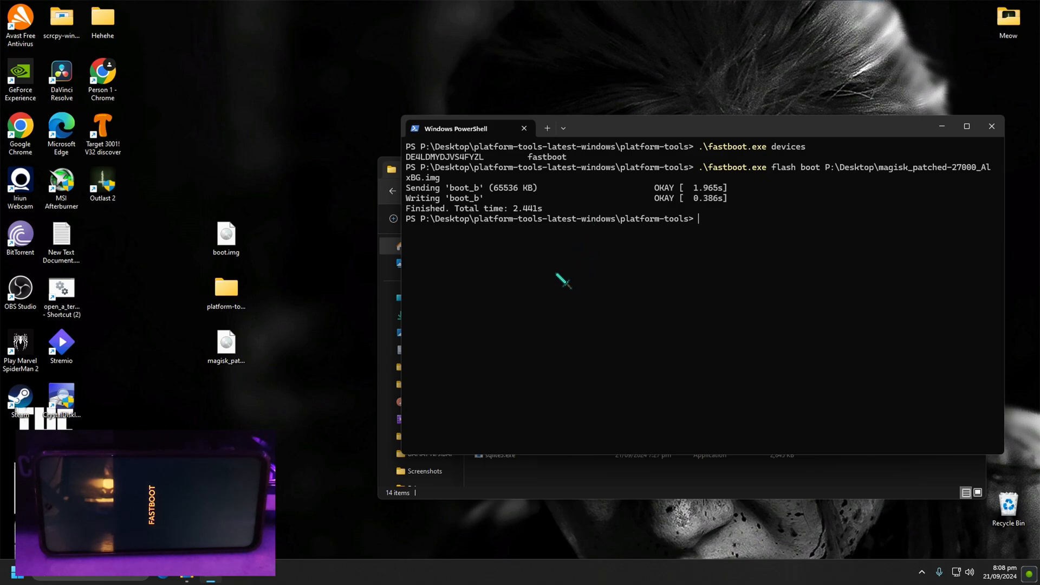
# Step: Run .\fastboot.exe reboot, then close the platform-tools folder and PowerShell windows
pyautogui.write('.\\fastboot.exe')
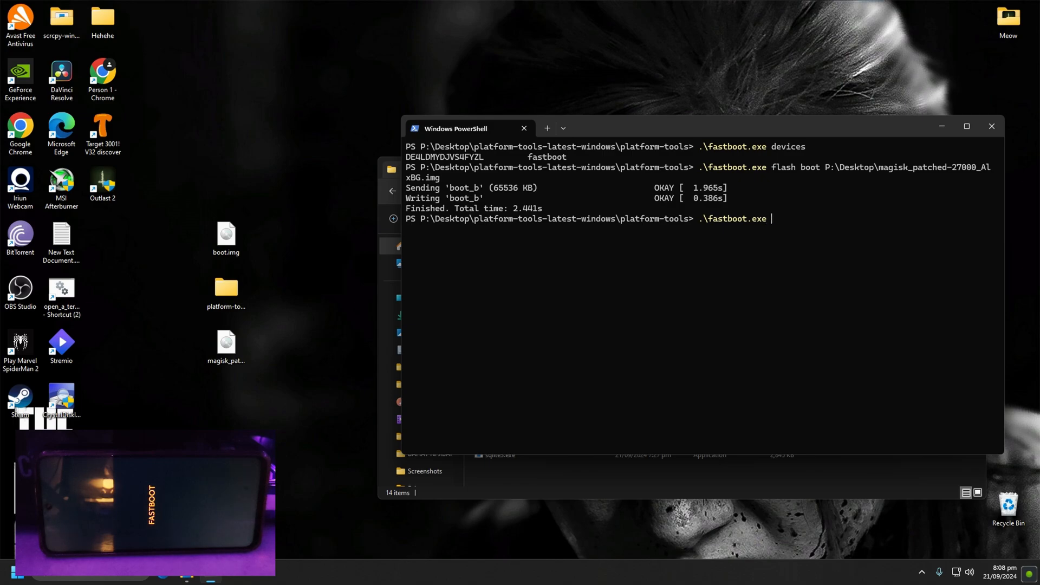
pyautogui.write('reboot')
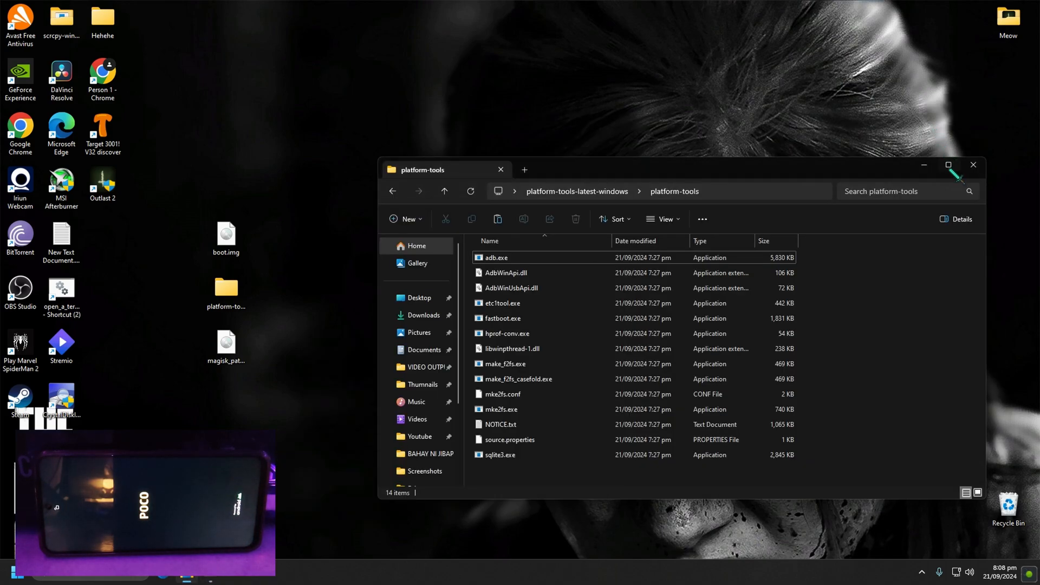
pyautogui.click(973, 165)
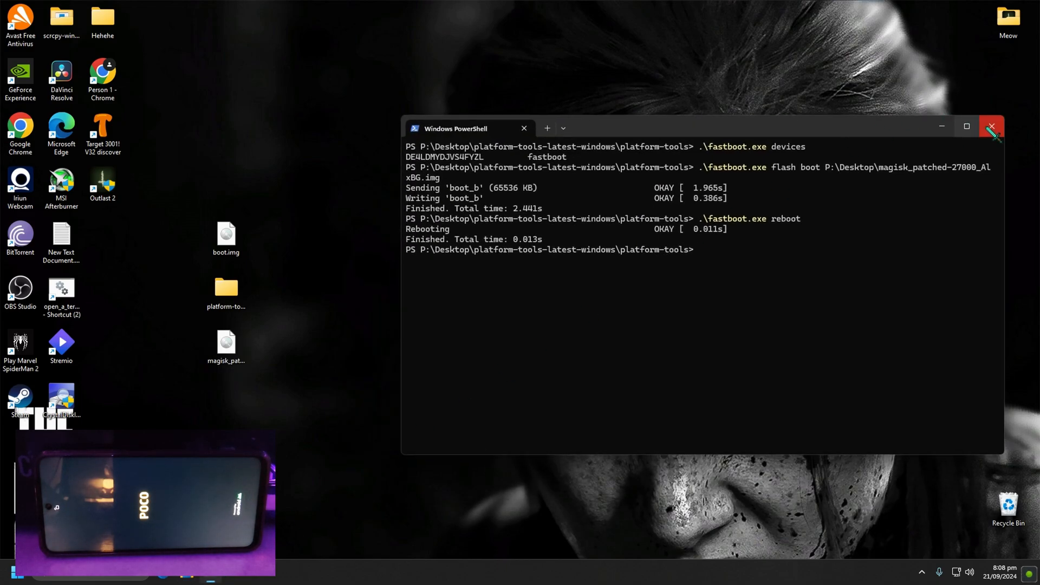
pyautogui.click(991, 126)
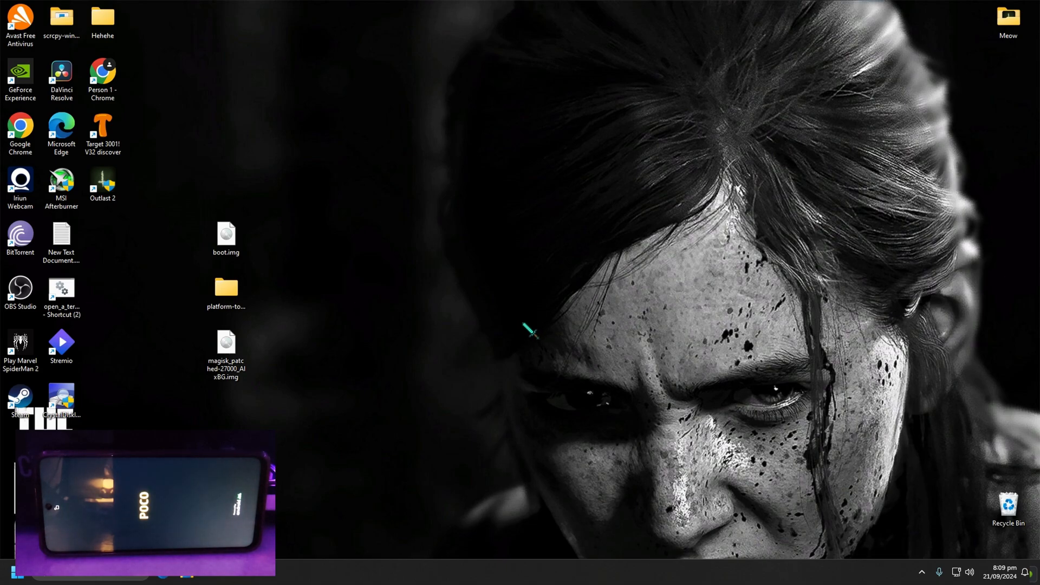
pyautogui.moveTo(506, 335)
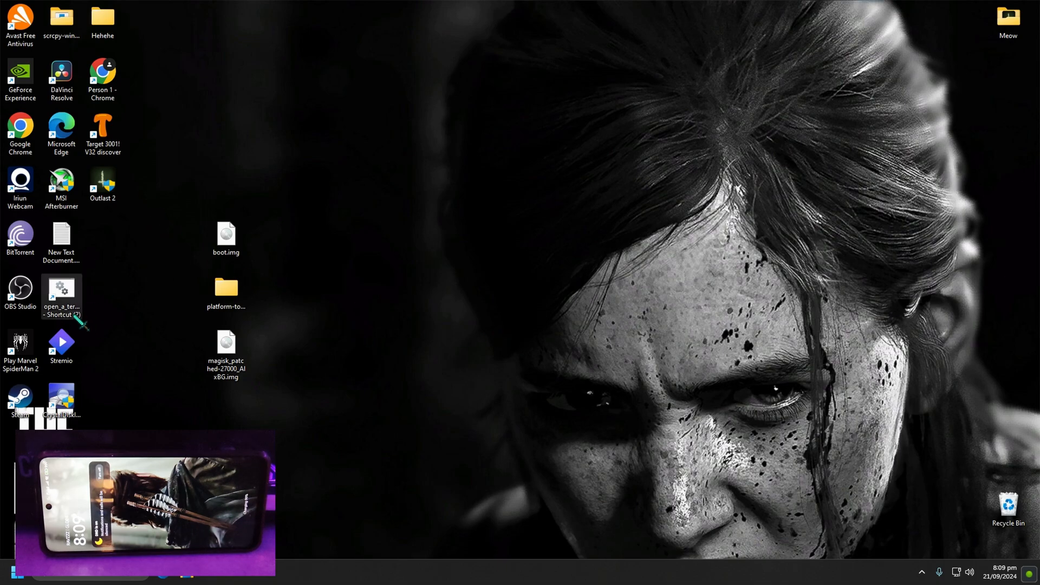
# Step: Run the clipboard scrcpy command with the 60 fps limit from the scrcpy folder and minimize the terminal
pyautogui.doubleClick(61, 294)
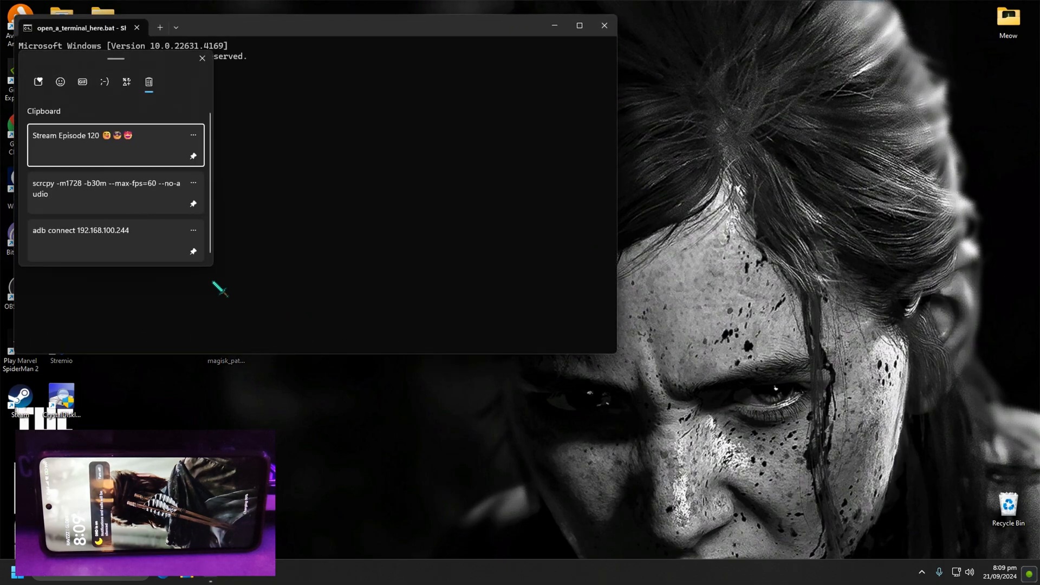
pyautogui.click(106, 189)
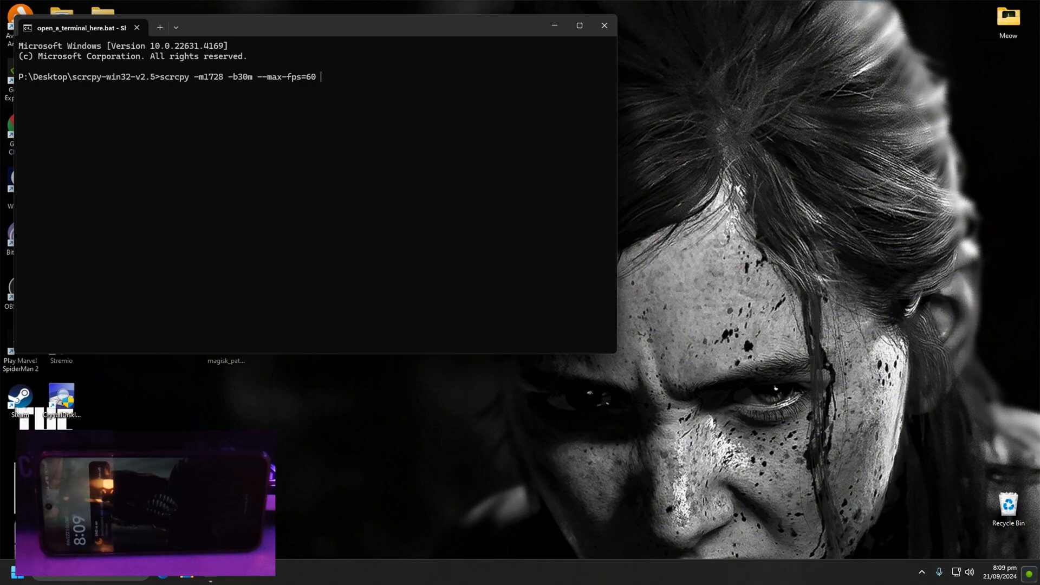
pyautogui.press('Return')
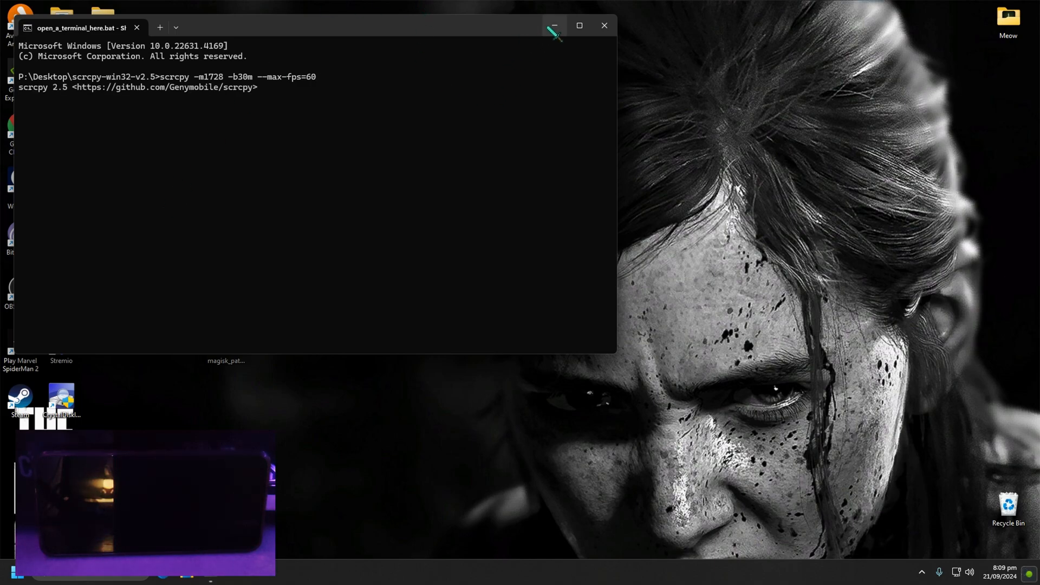
pyautogui.click(552, 25)
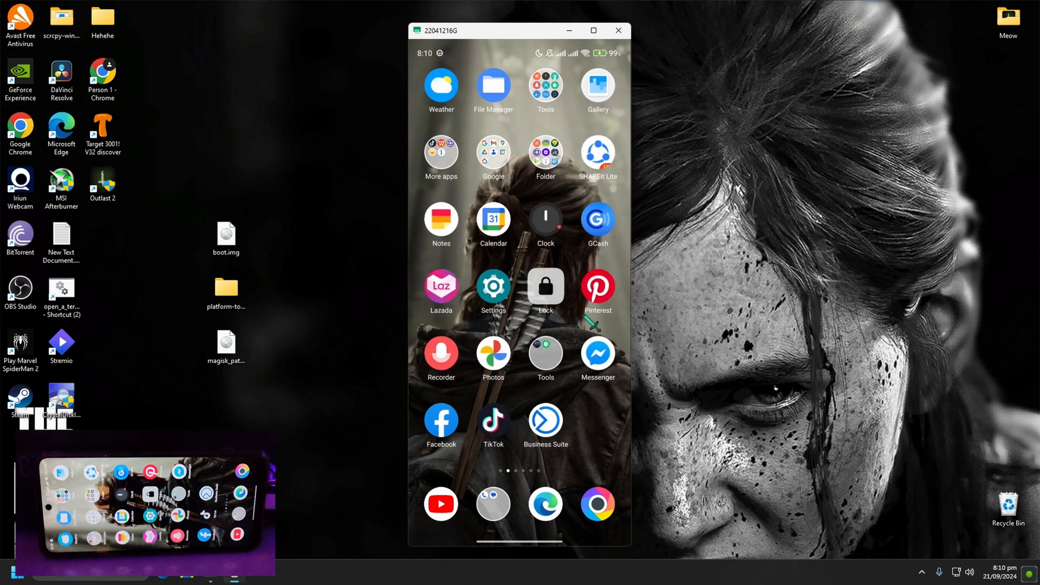
# Step: Launch Magisk, hide the download notice, and check its Superuser and Modules lists before returning Home
pyautogui.hscroll(-3)
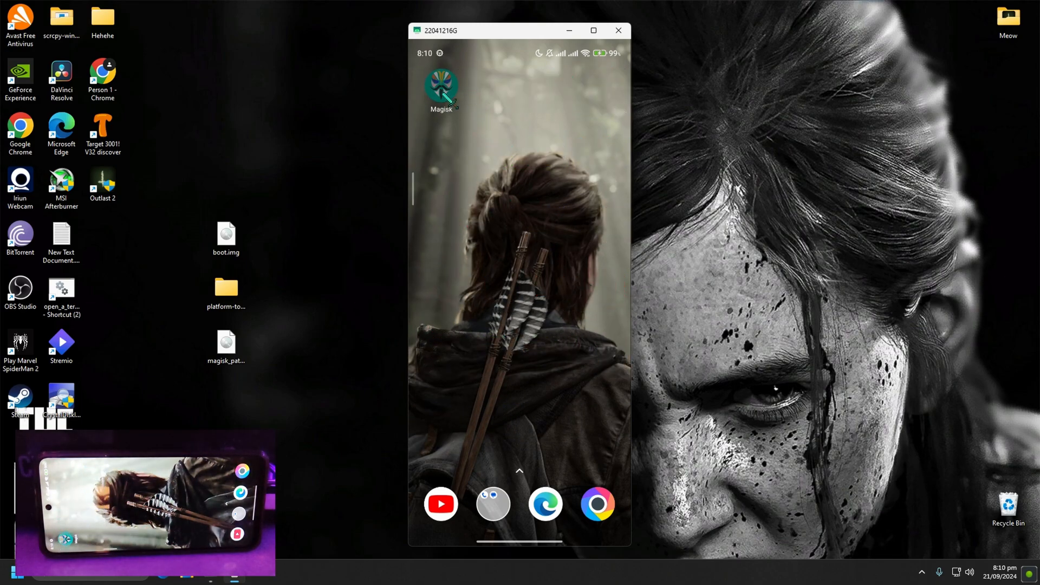
pyautogui.click(441, 90)
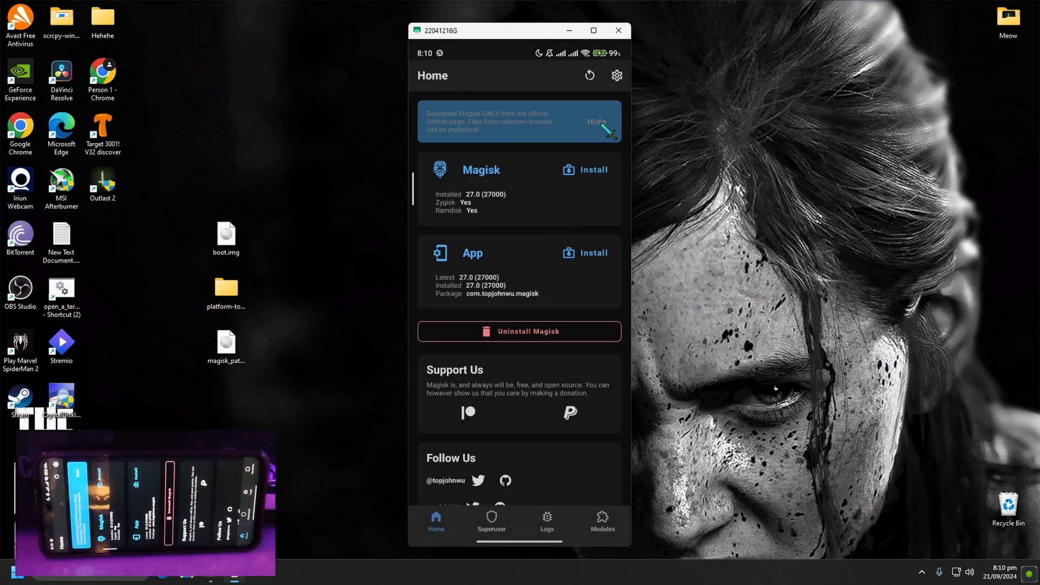
pyautogui.click(596, 122)
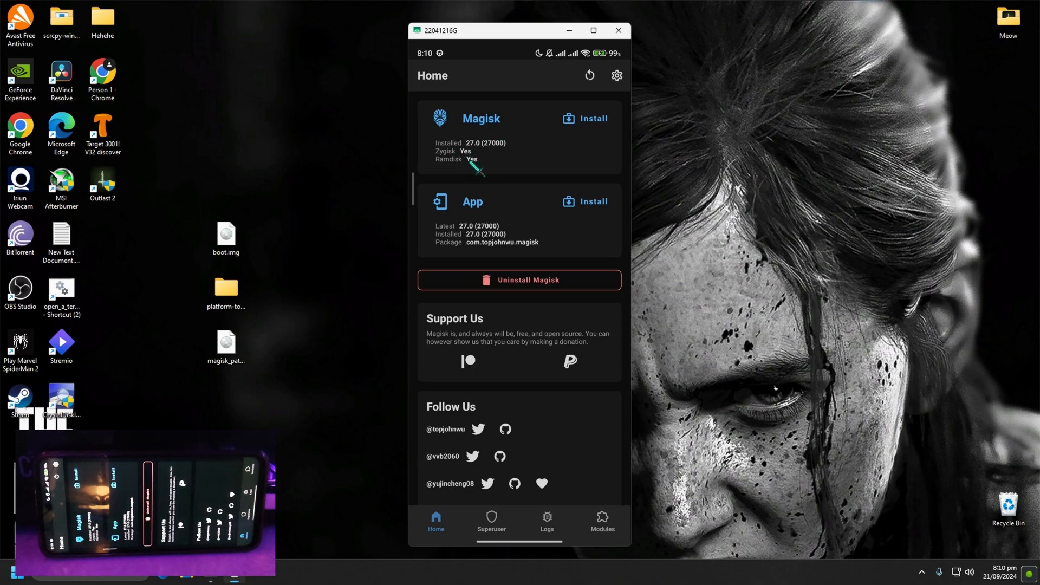
pyautogui.moveTo(547, 500)
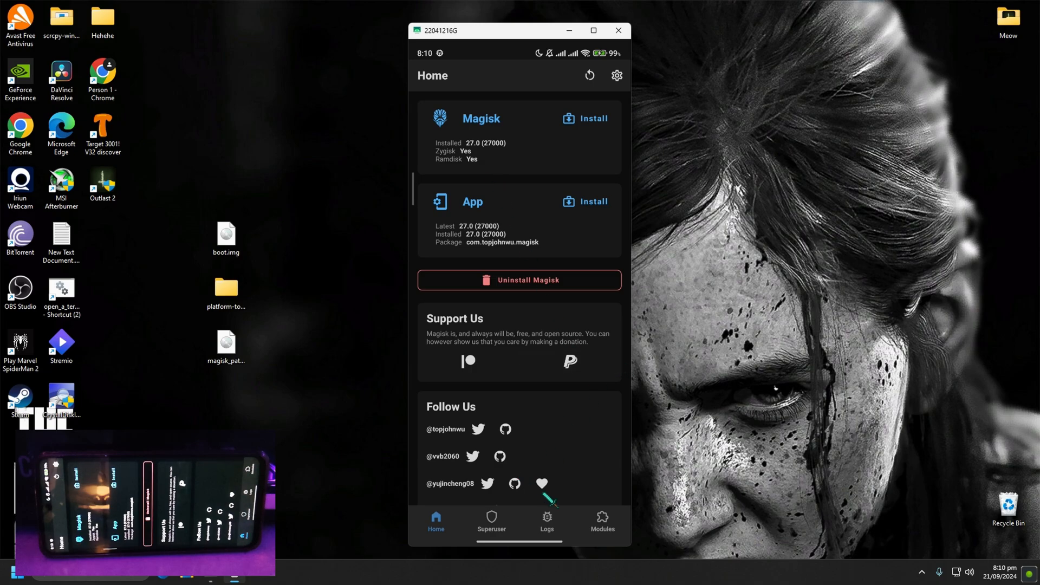
pyautogui.click(491, 522)
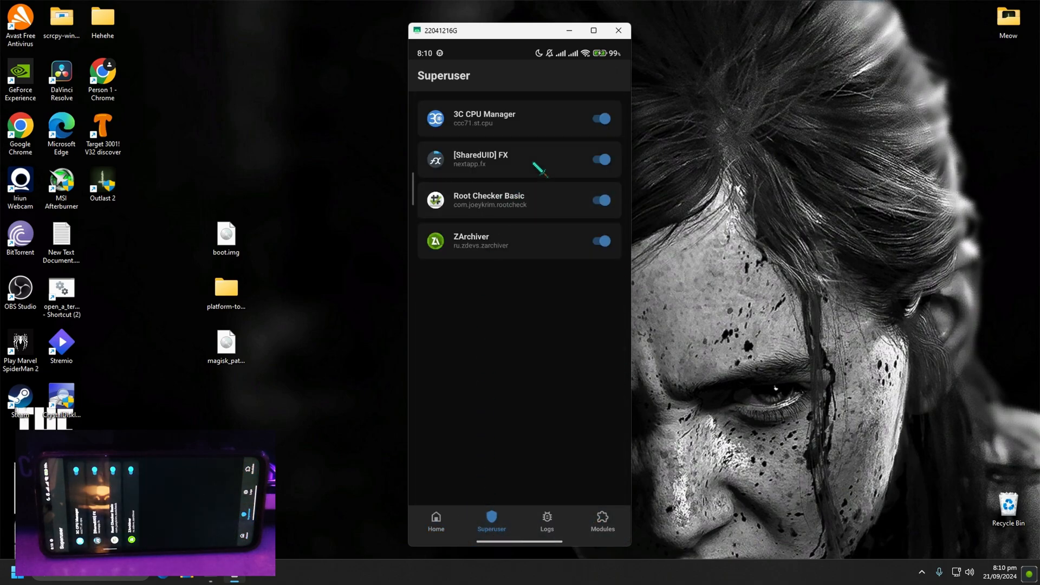
pyautogui.click(601, 523)
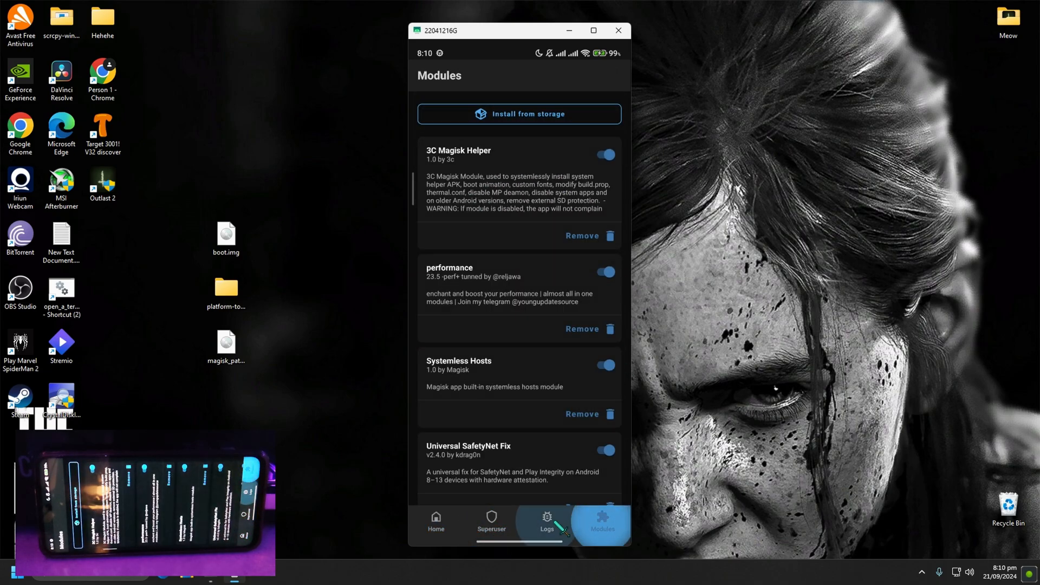
pyautogui.click(435, 523)
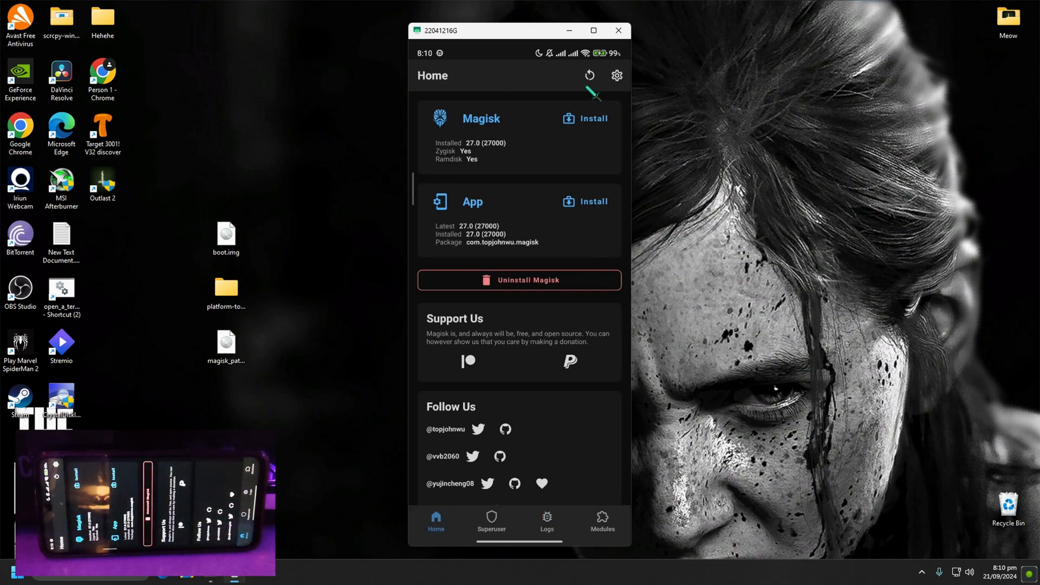
pyautogui.moveTo(540, 422)
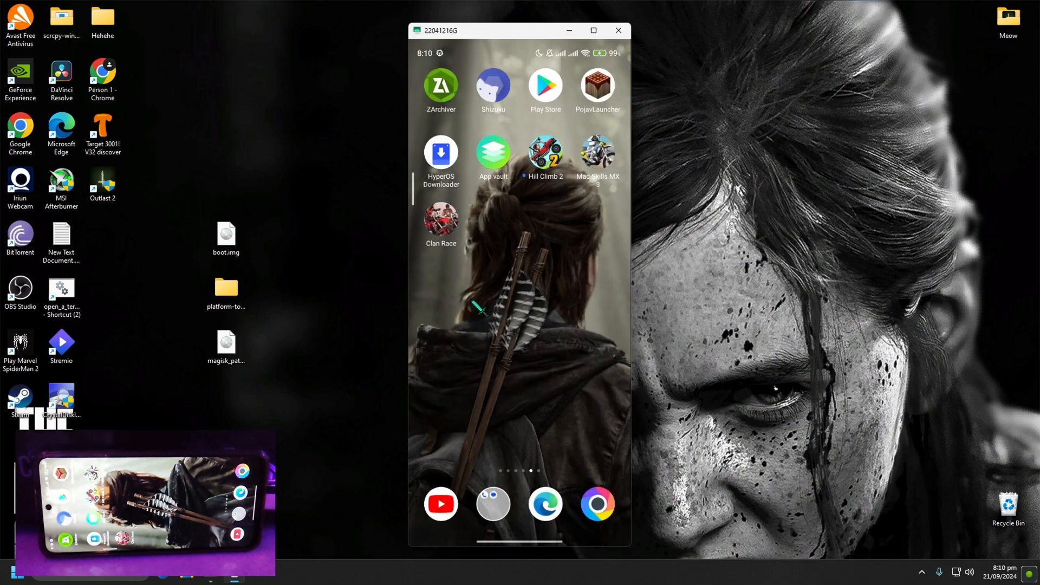
# Step: Search the Play Store for 'root checker' and launch the installed Root Checker app
pyautogui.click(545, 87)
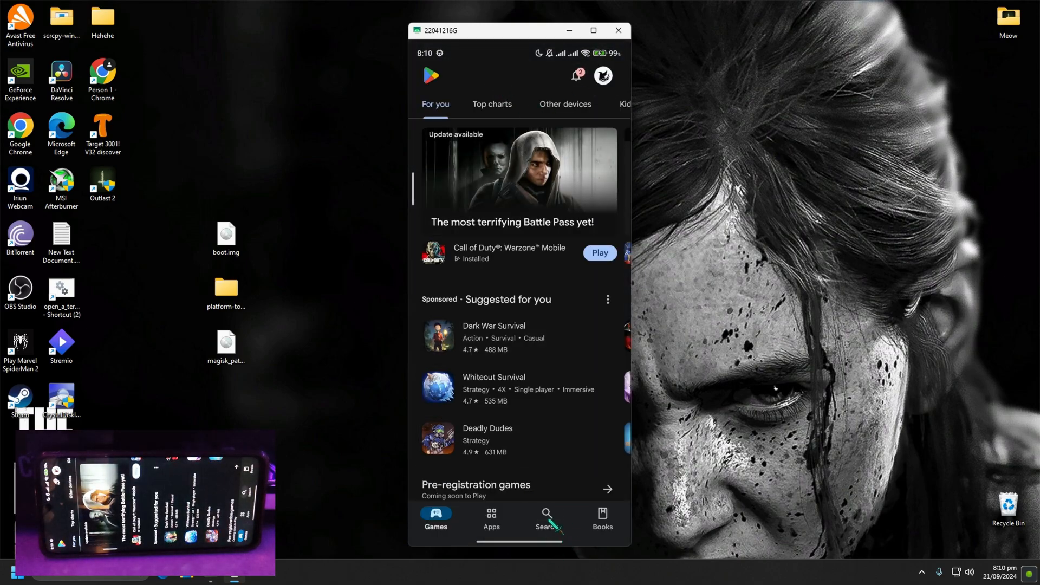
pyautogui.click(546, 518)
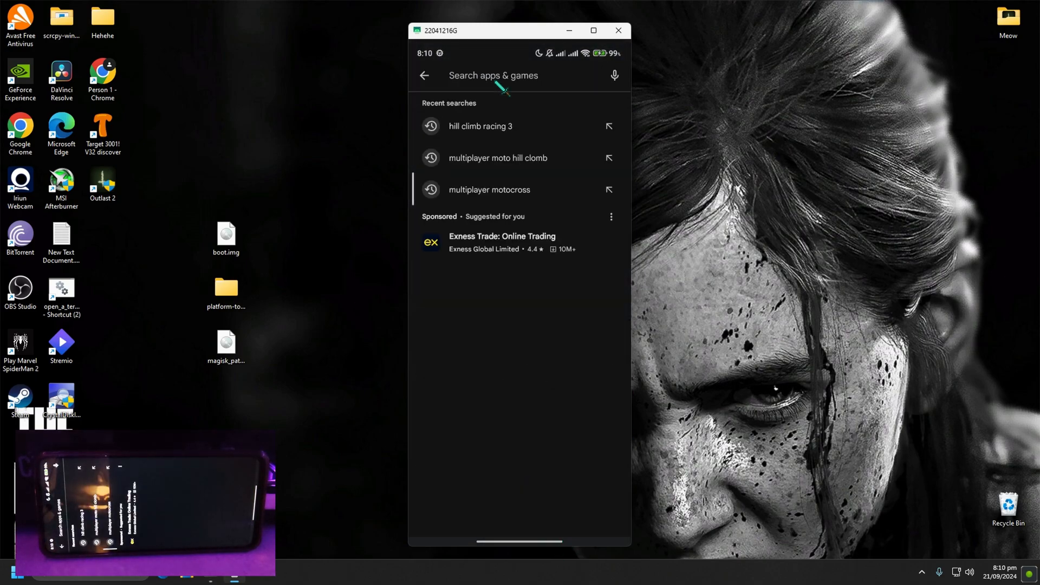
pyautogui.write('root checker')
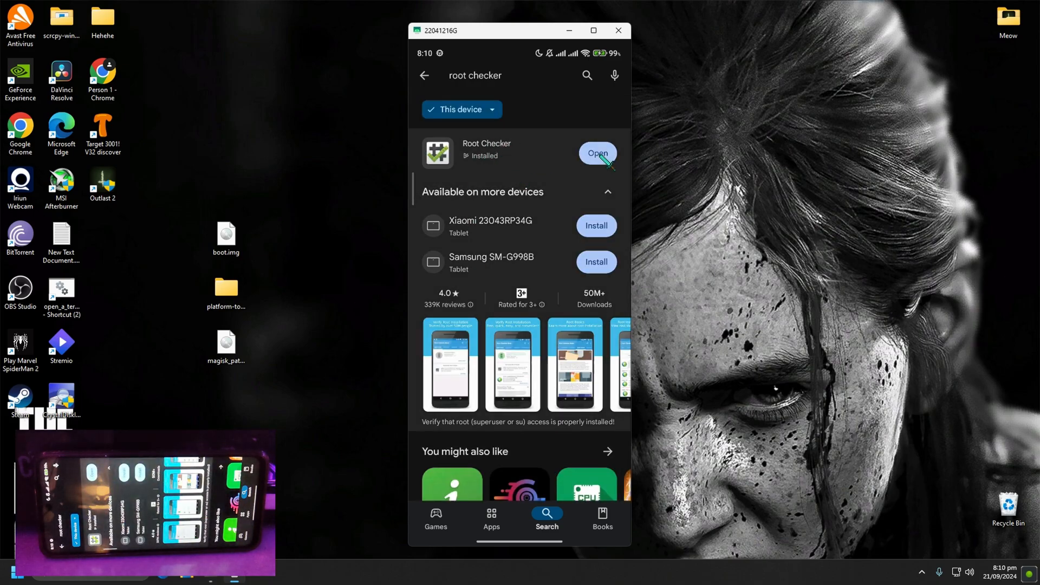
pyautogui.click(596, 153)
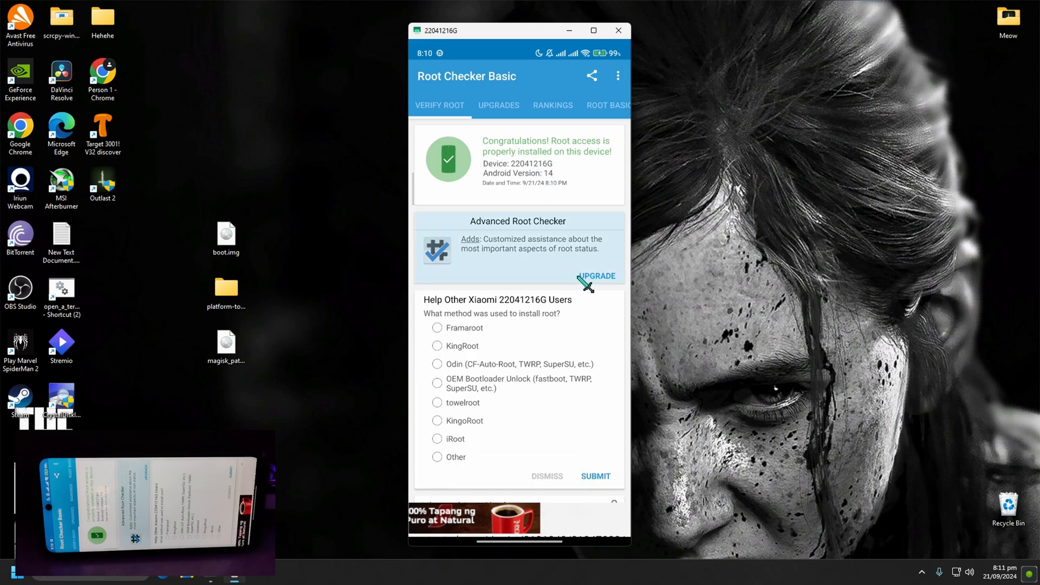
pyautogui.moveTo(541, 229)
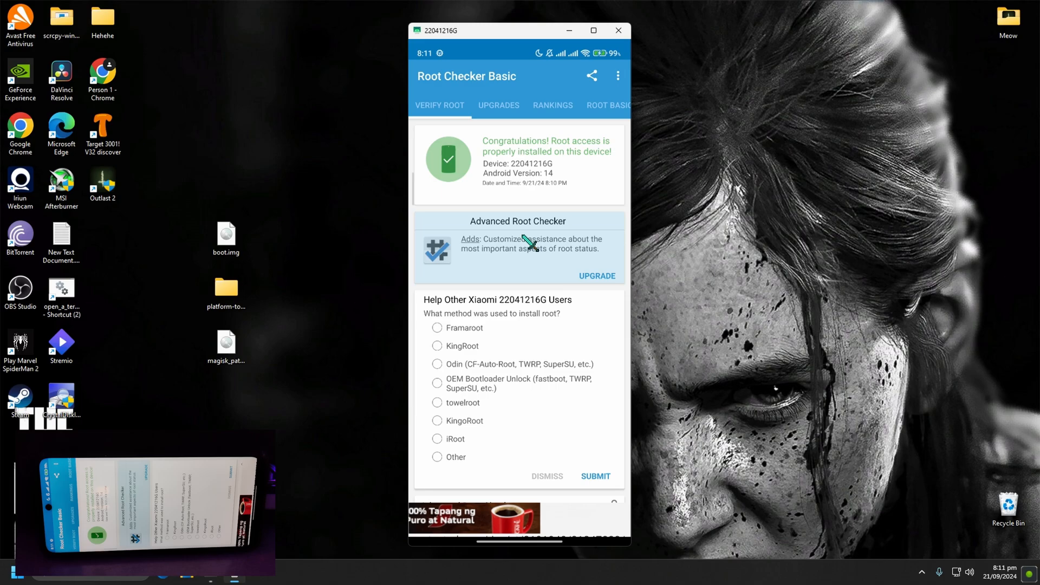
pyautogui.moveTo(550, 438)
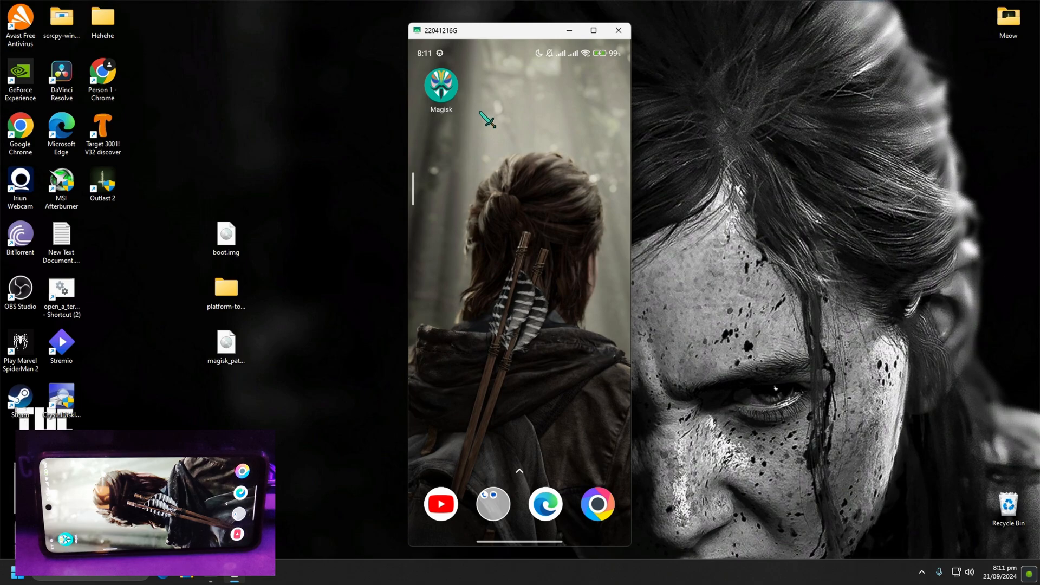
# Step: Reopen Magisk and scroll through its installed modules list
pyautogui.click(441, 85)
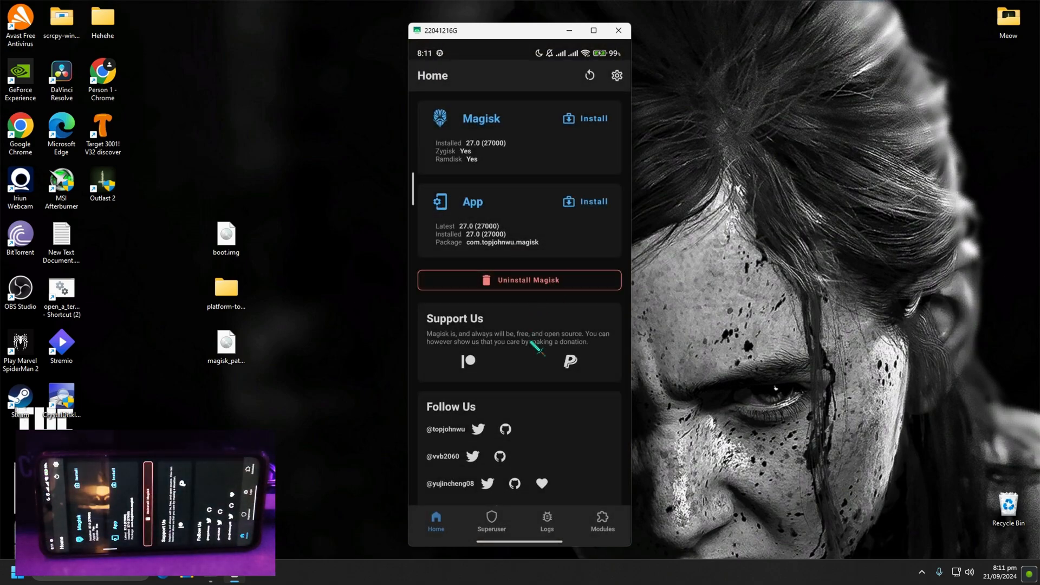
pyautogui.click(602, 525)
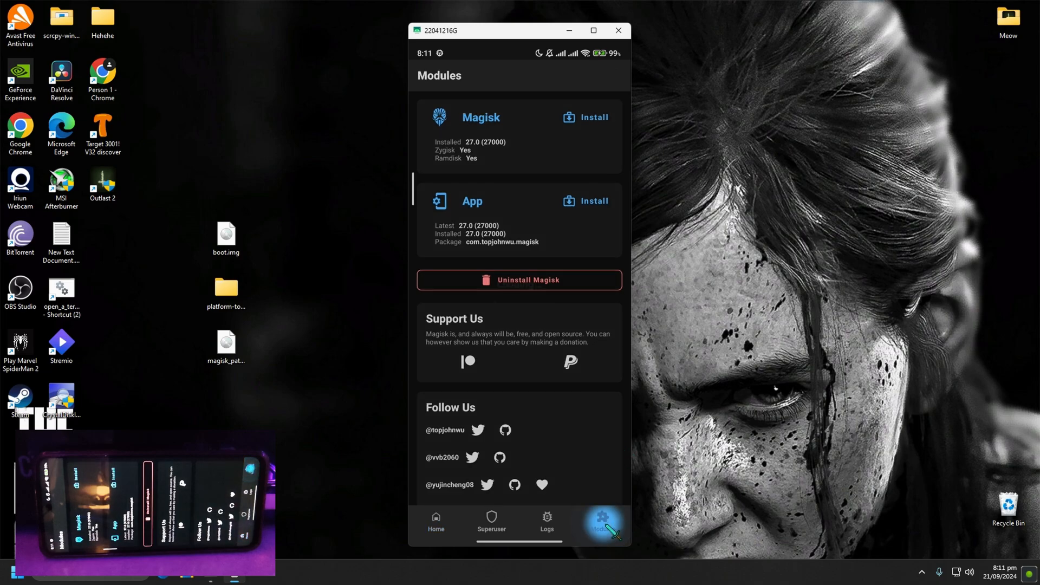
pyautogui.click(602, 524)
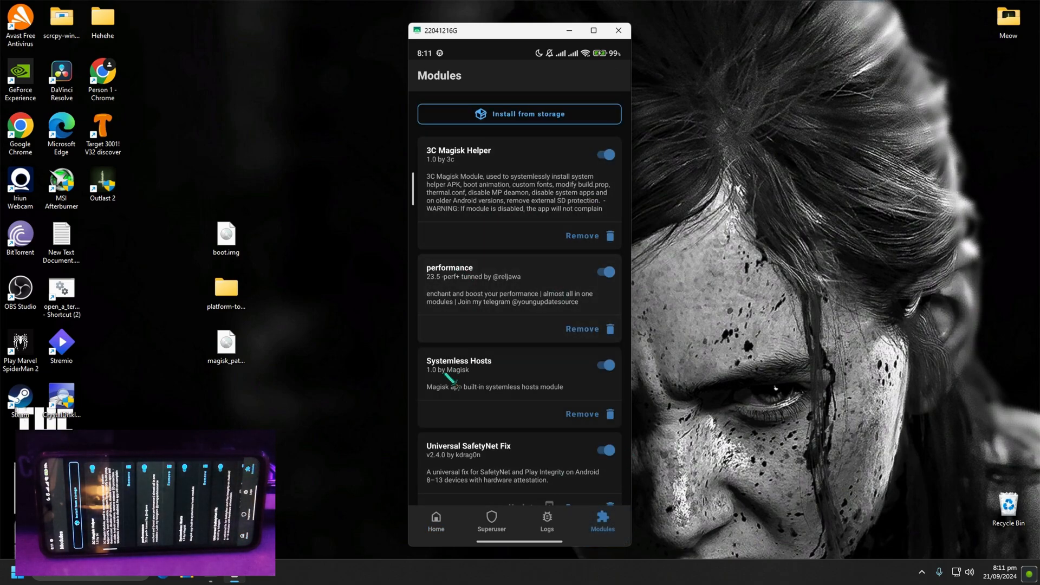
pyautogui.scroll(-3)
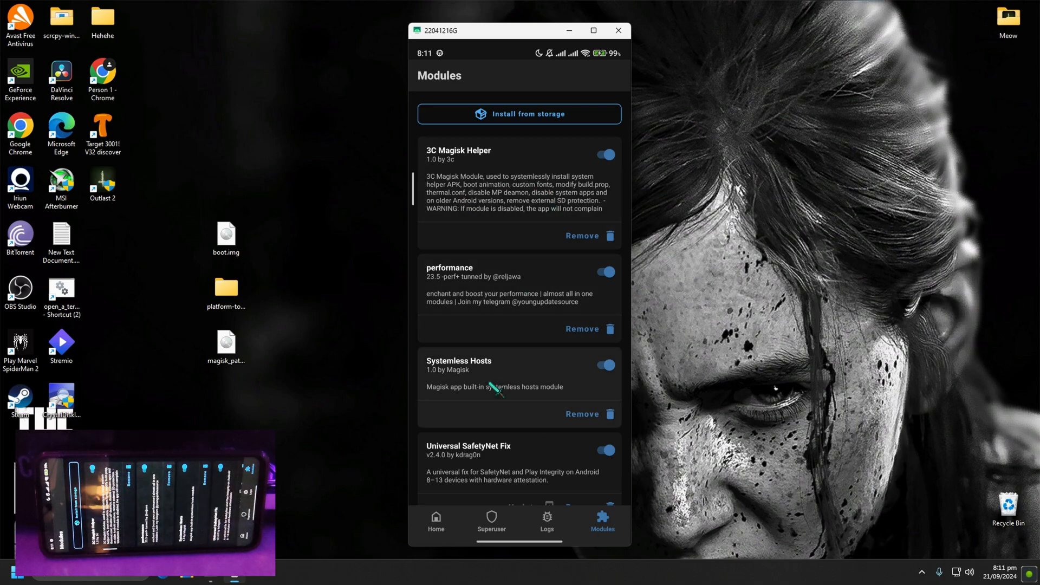
pyautogui.scroll(-3)
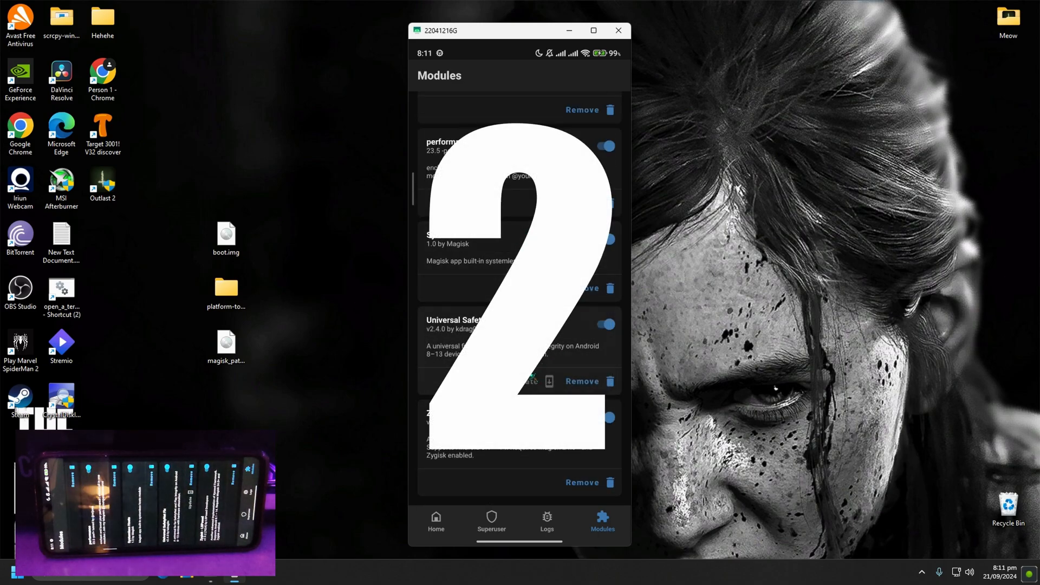